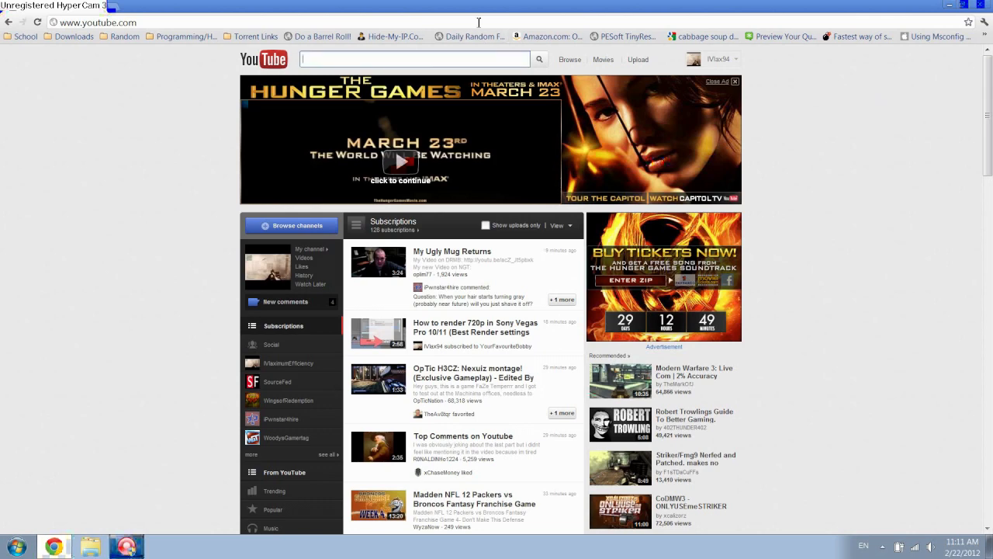
Search YouTube for 'lmfao yes' and play the LMFAO - YES music video
{"action": "type", "text": "lmfao yes"}
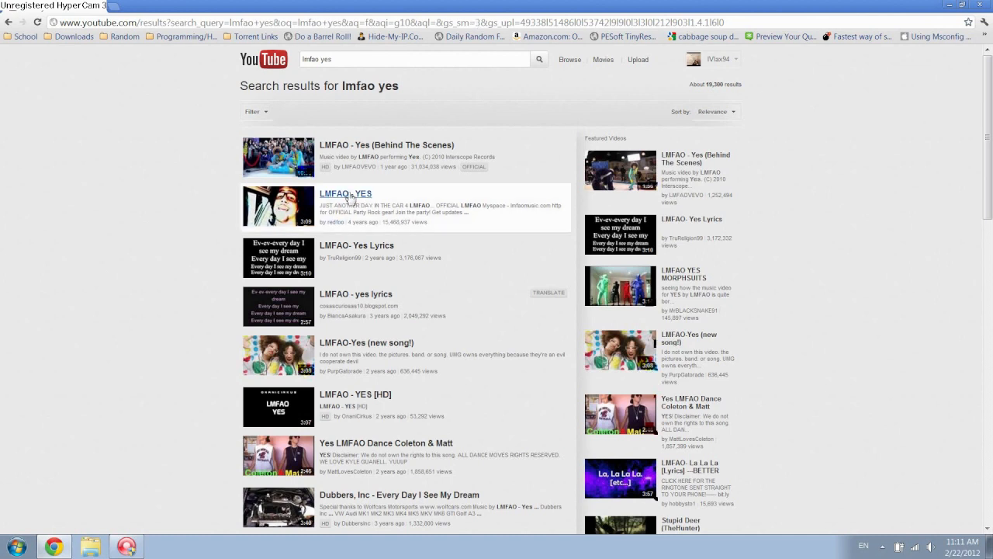
{"action": "left_click", "coordinate": [345, 193]}
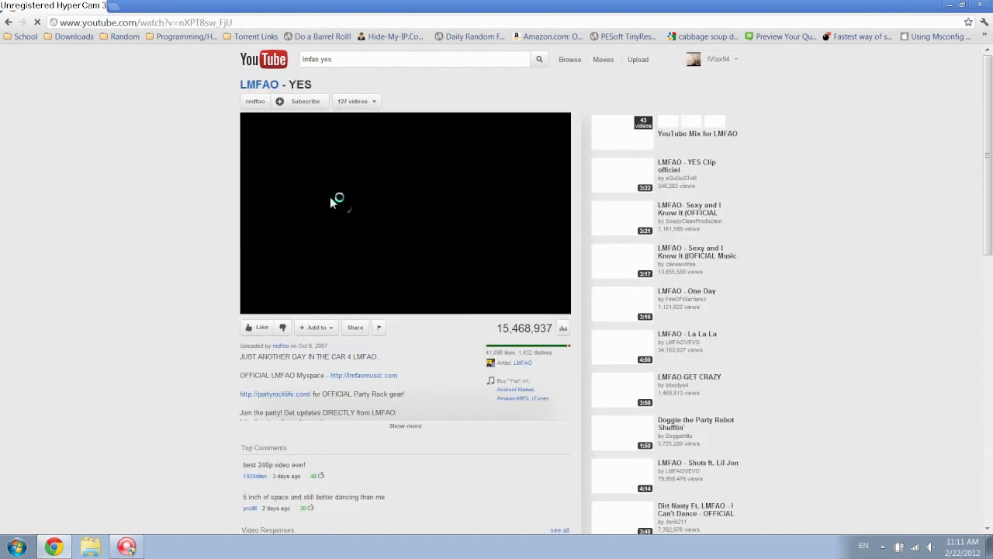
{"action": "left_click", "coordinate": [334, 195]}
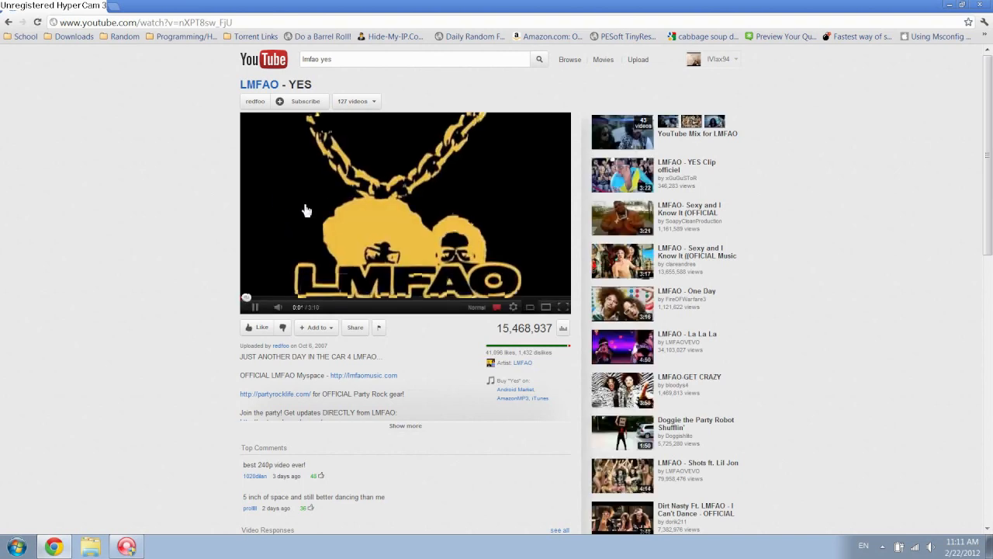
{"action": "left_click", "coordinate": [255, 306]}
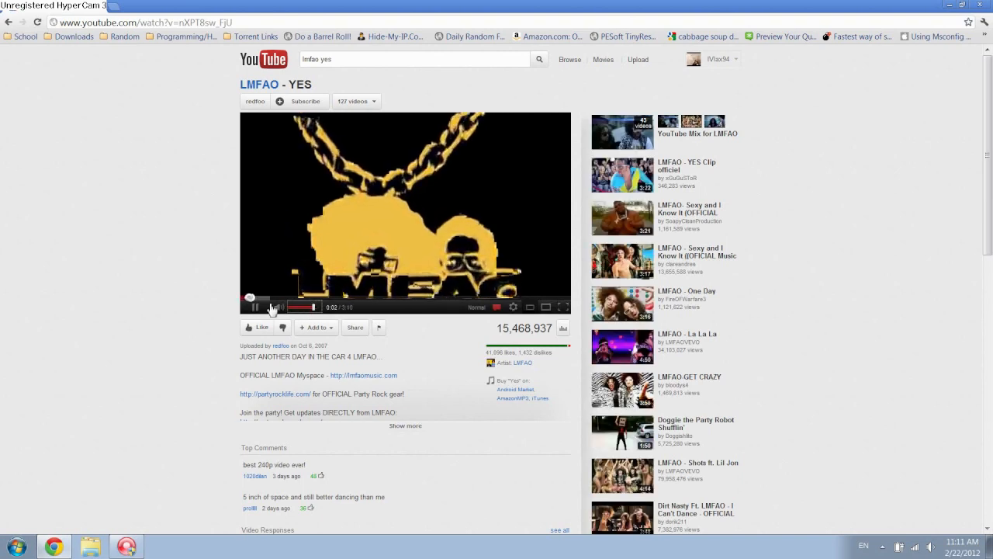
{"action": "left_click", "coordinate": [256, 307]}
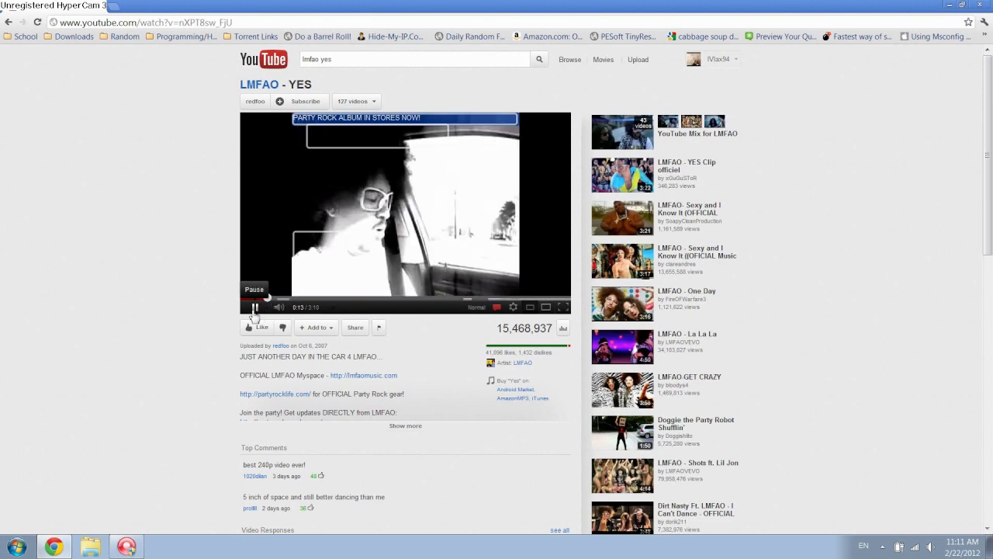
{"action": "left_click", "coordinate": [253, 306]}
{"action": "type", "text": "keep"}
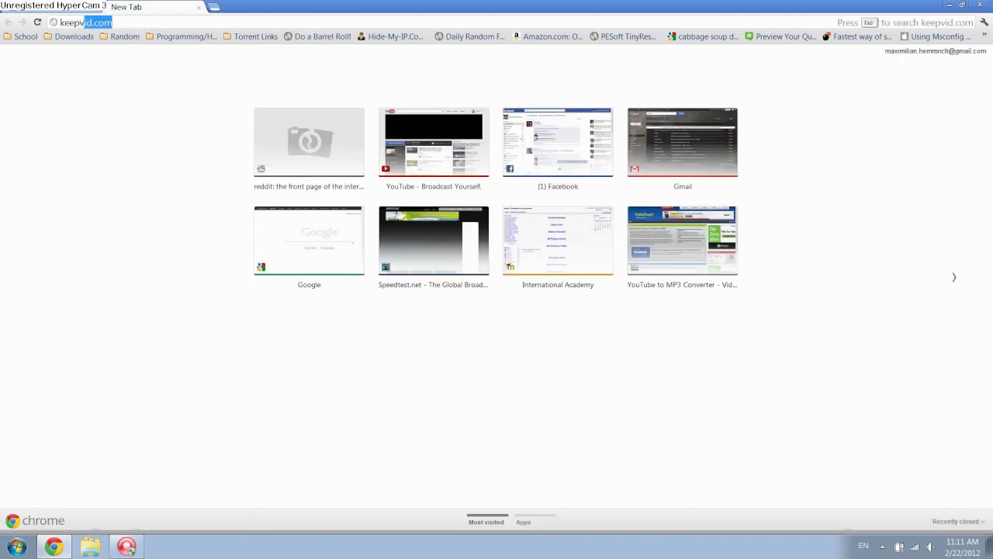
Load keepvid.com, paste the LMFAO - YES YouTube link and submit it
{"action": "key", "text": "Return"}
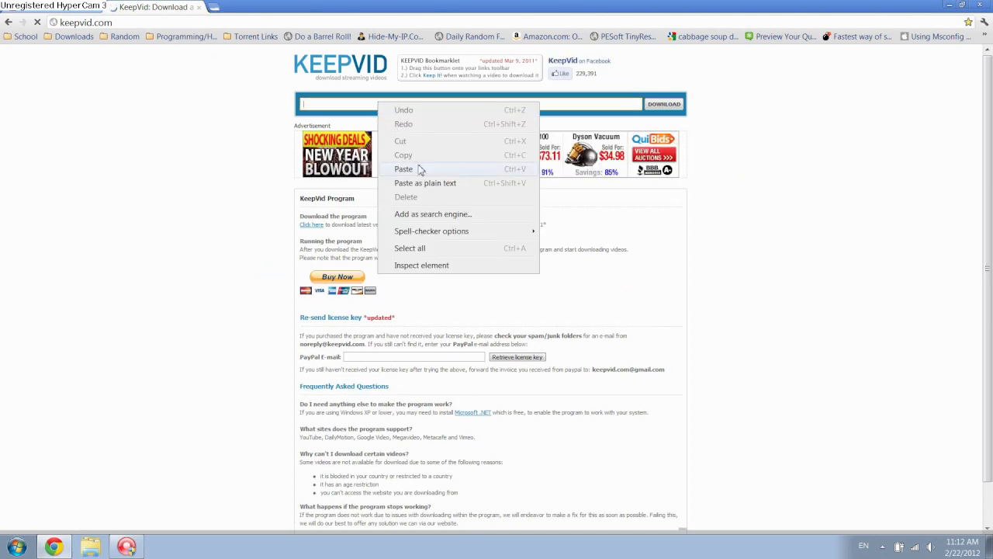
{"action": "left_click", "coordinate": [404, 169]}
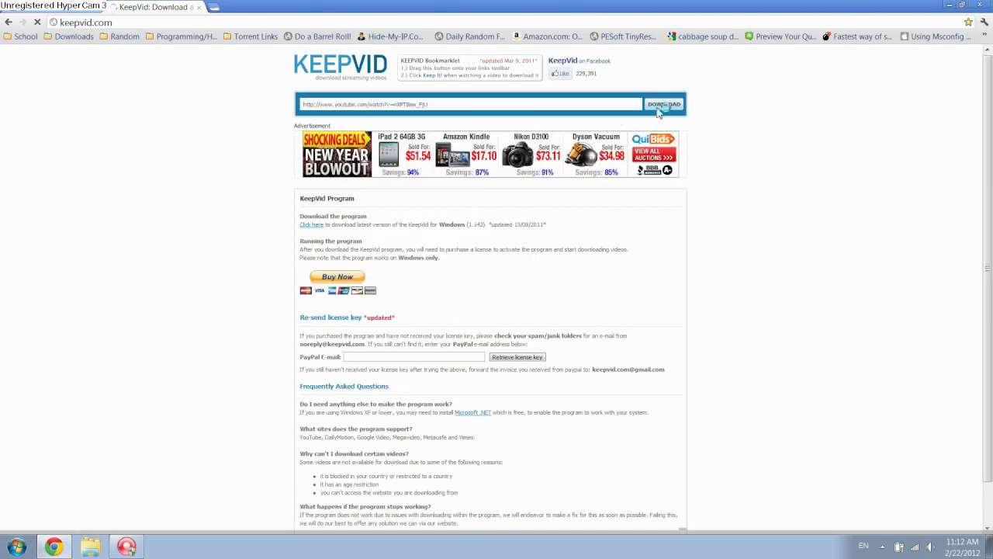
{"action": "left_click", "coordinate": [663, 104]}
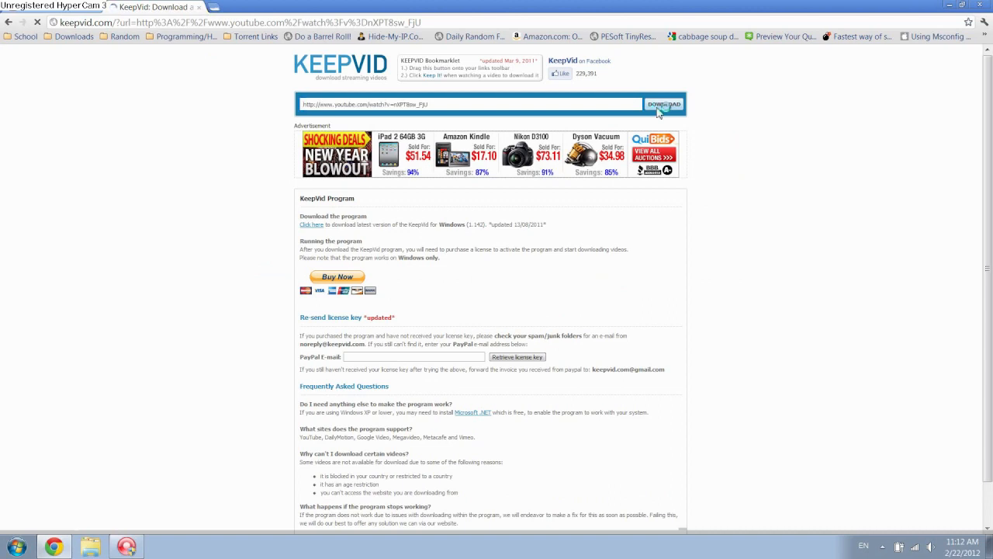
{"action": "left_click", "coordinate": [663, 104]}
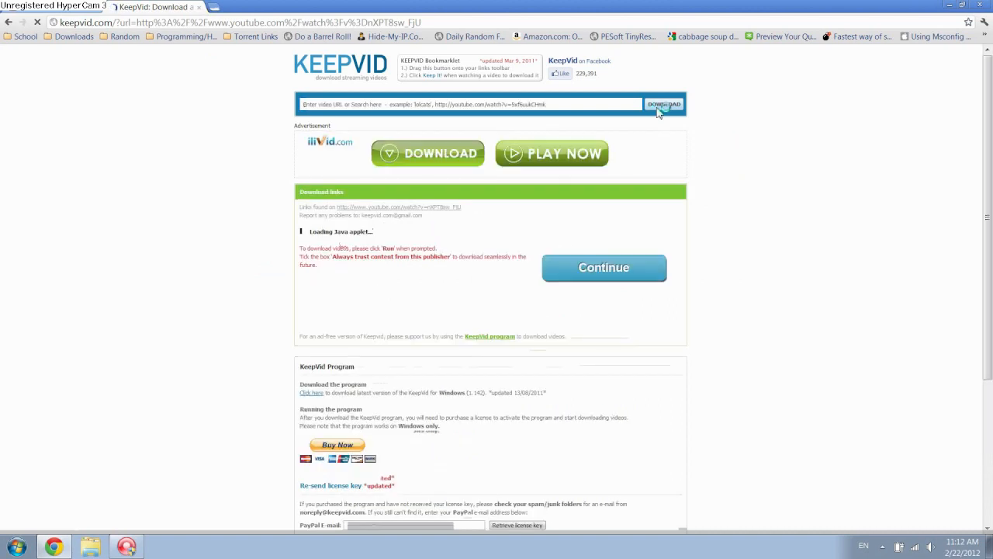
Start downloading LMFAO - YES as MP4 from KeepVid's links, then open a blank tab
{"action": "left_click", "coordinate": [663, 104]}
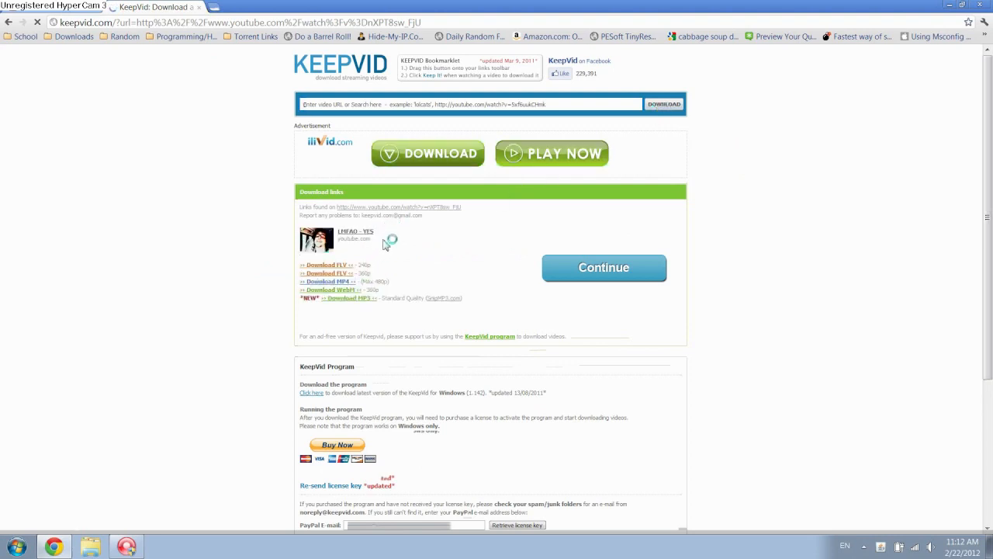
{"action": "mouse_move", "coordinate": [398, 227]}
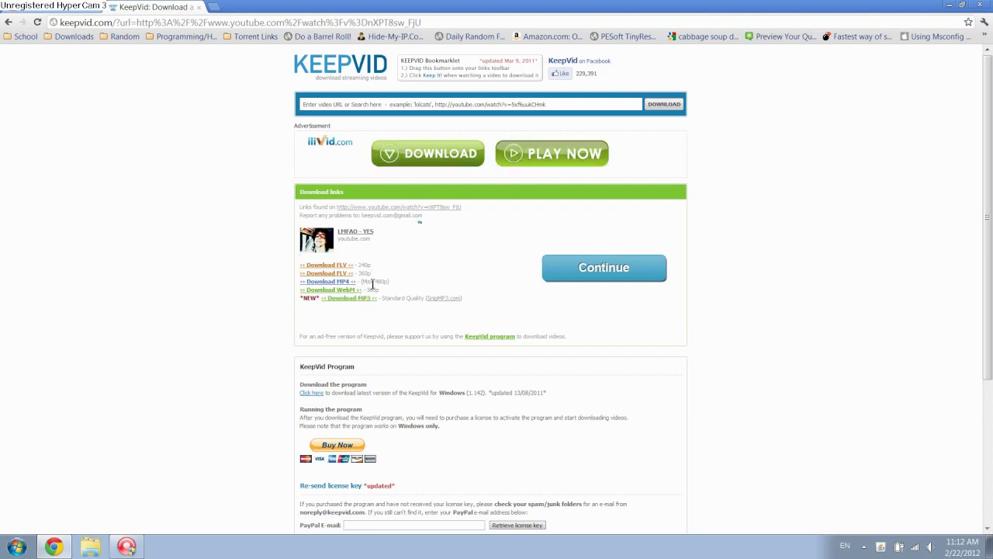
{"action": "mouse_move", "coordinate": [379, 309]}
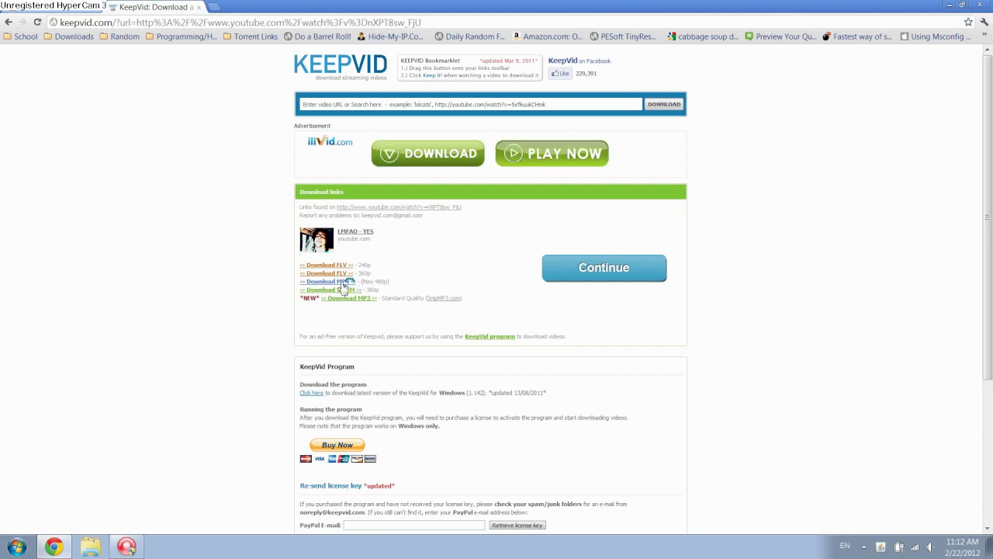
{"action": "left_click", "coordinate": [326, 281]}
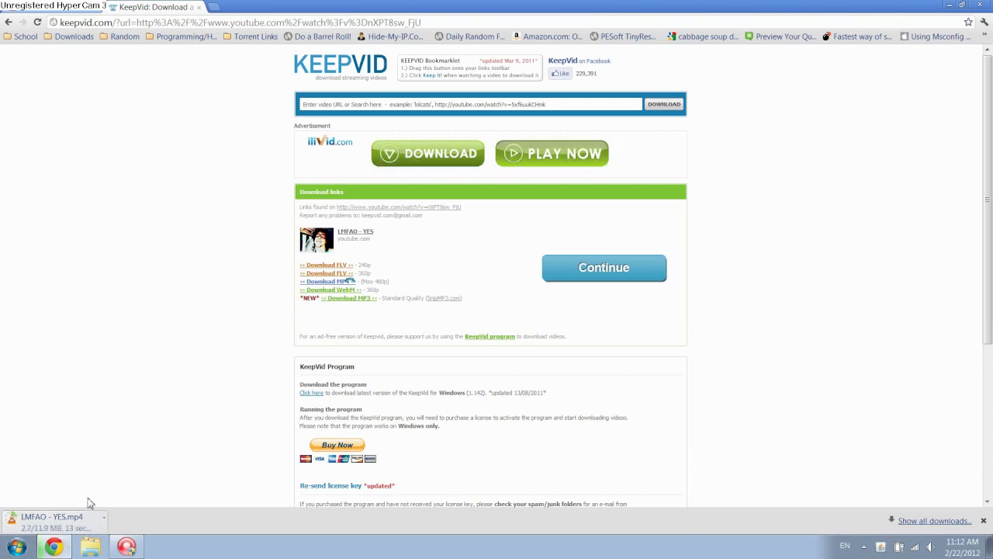
{"action": "mouse_move", "coordinate": [224, 48]}
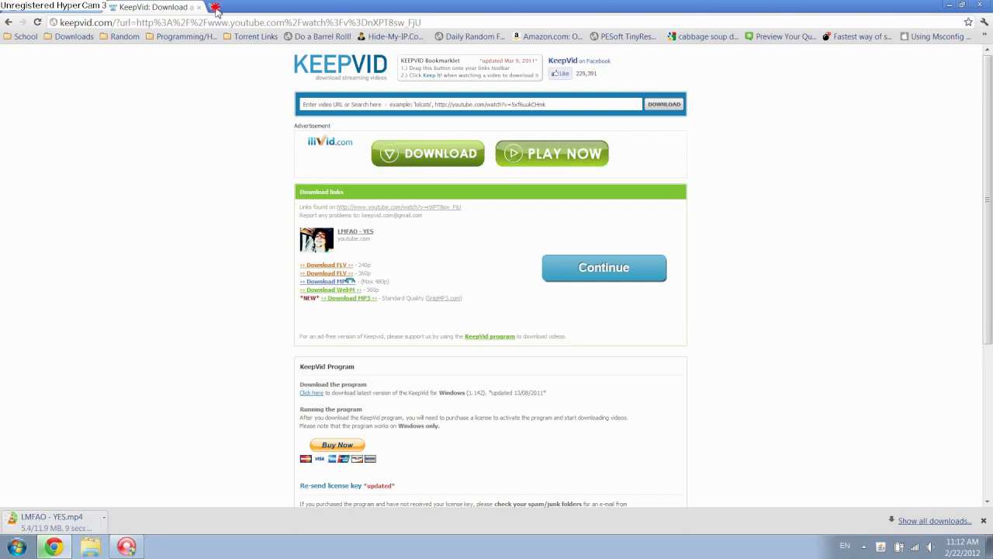
{"action": "left_click", "coordinate": [223, 7]}
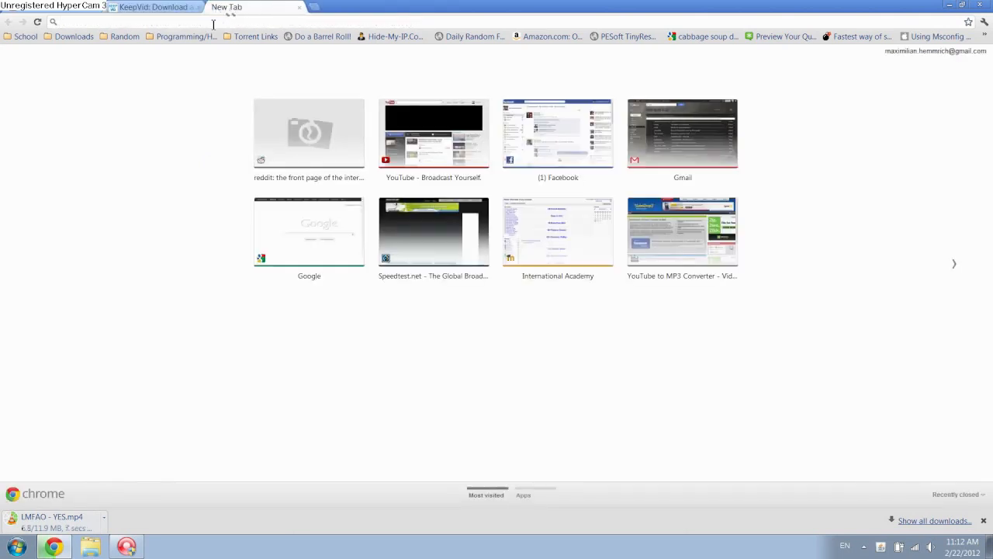
{"action": "mouse_move", "coordinate": [695, 238]}
{"action": "type", "text": "video"}
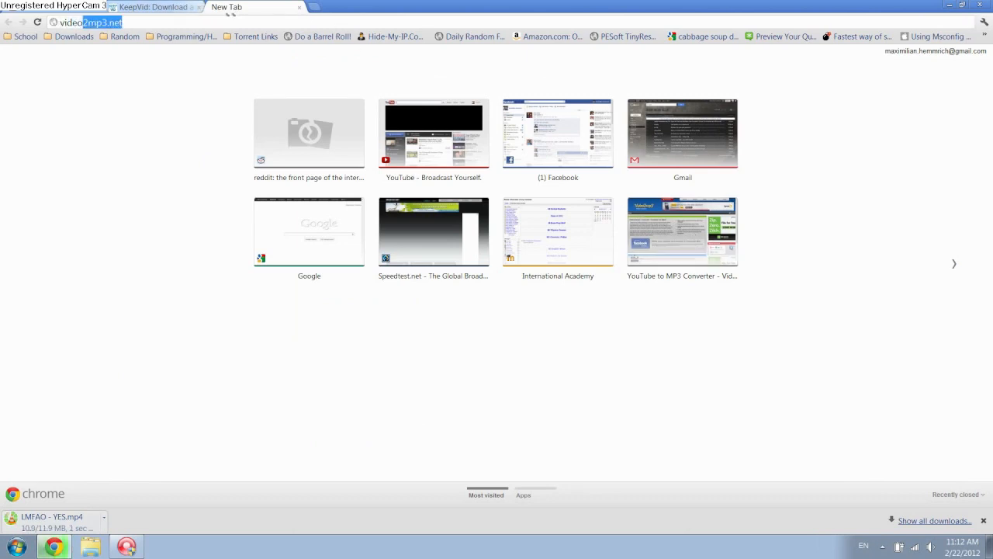
{"action": "key", "text": "Return"}
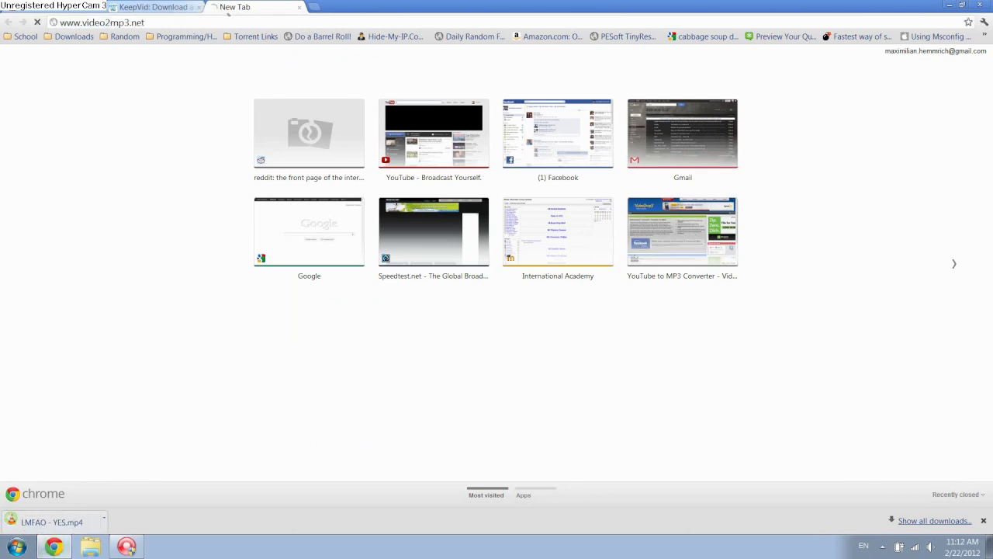
{"action": "left_click", "coordinate": [681, 231]}
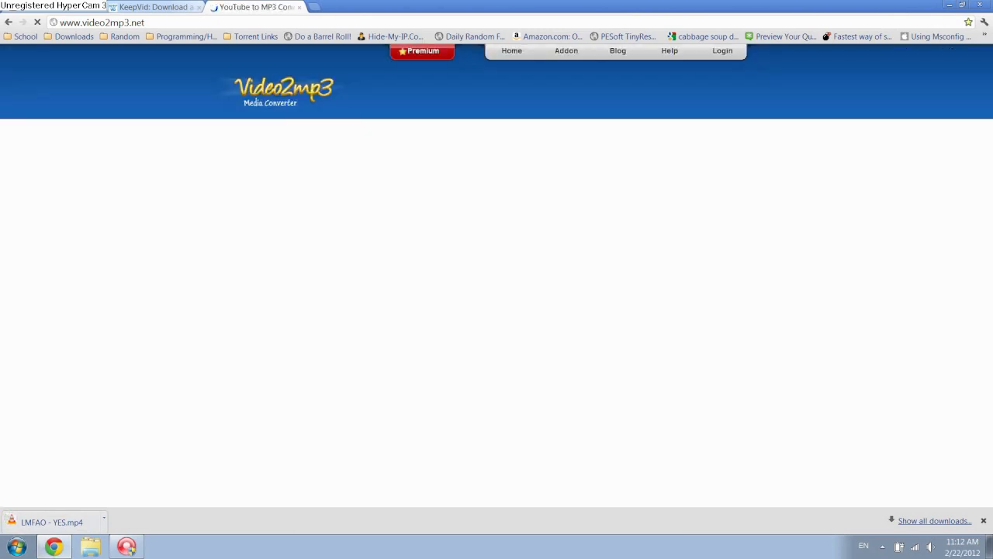
{"action": "mouse_move", "coordinate": [269, 170]}
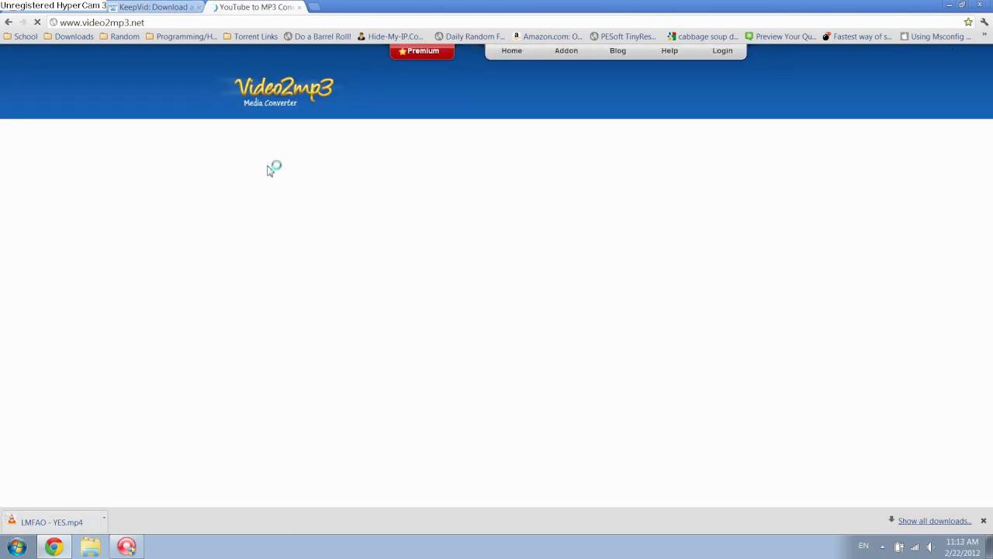
{"action": "mouse_move", "coordinate": [248, 201]}
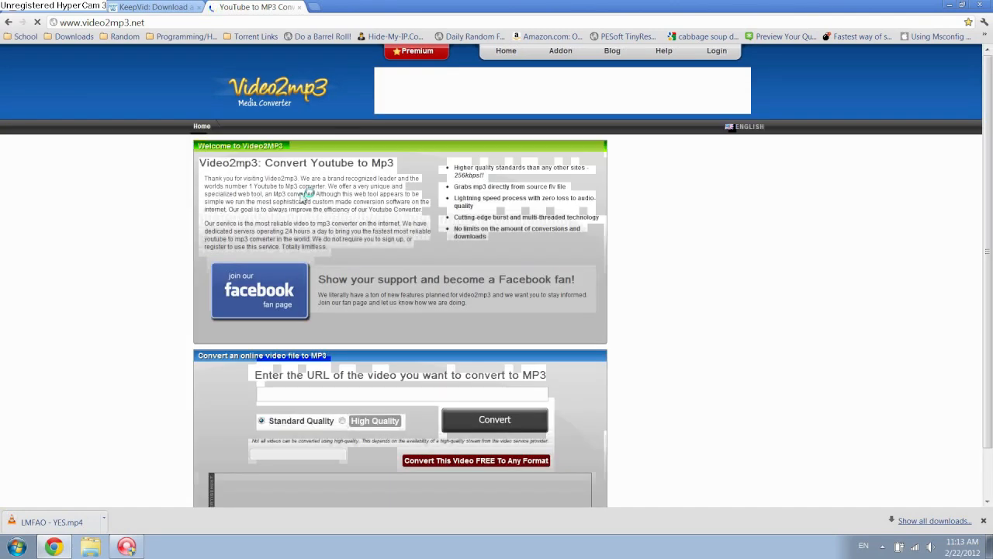
{"action": "scroll", "scroll_direction": "down", "scroll_amount": 3}
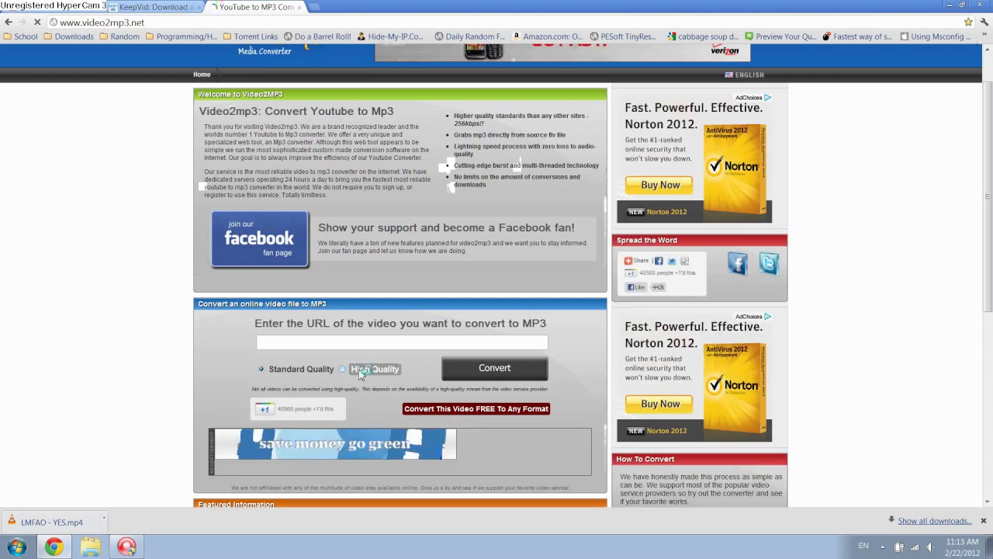
{"action": "left_click", "coordinate": [342, 369]}
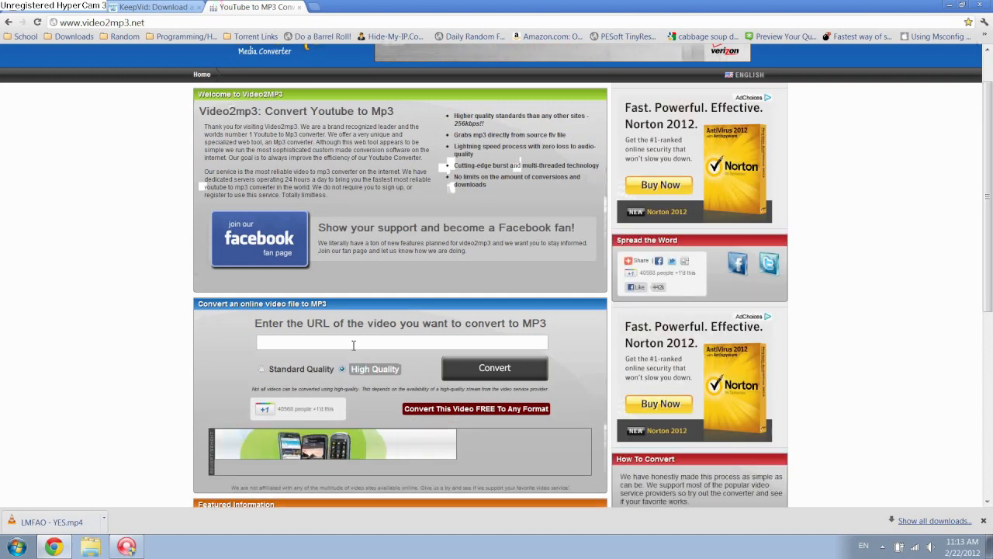
{"action": "type", "text": "http://www.youtube.com/watch?v=nXPT8sw_FjU"}
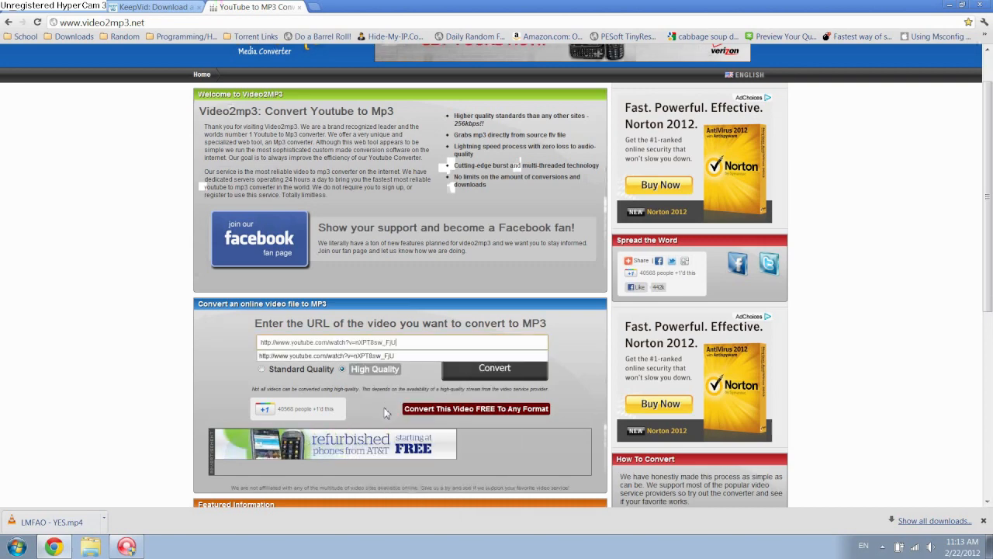
{"action": "left_click", "coordinate": [494, 367]}
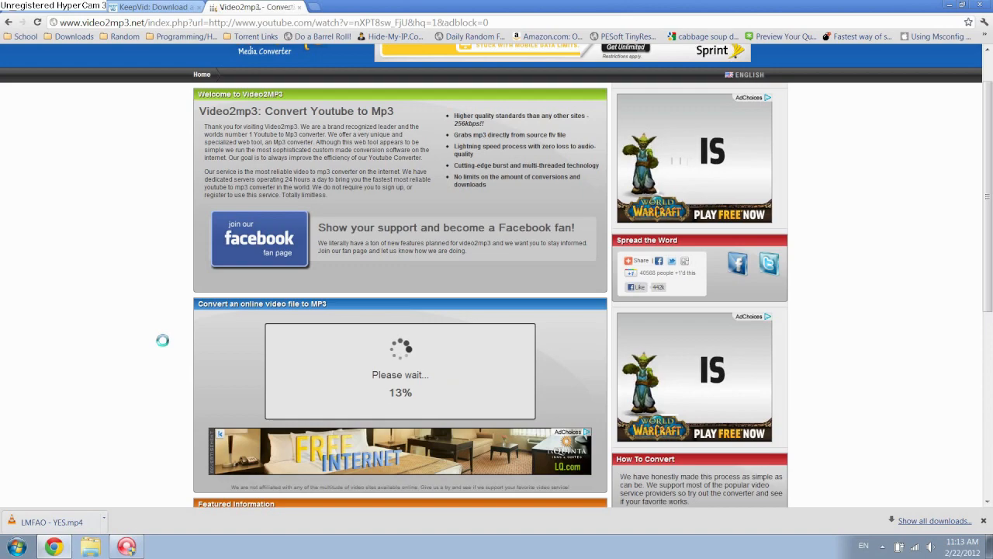
Wait on the Video2mp3 page until conversion completes and the download link appears
{"action": "scroll", "scroll_direction": "down", "scroll_amount": 3}
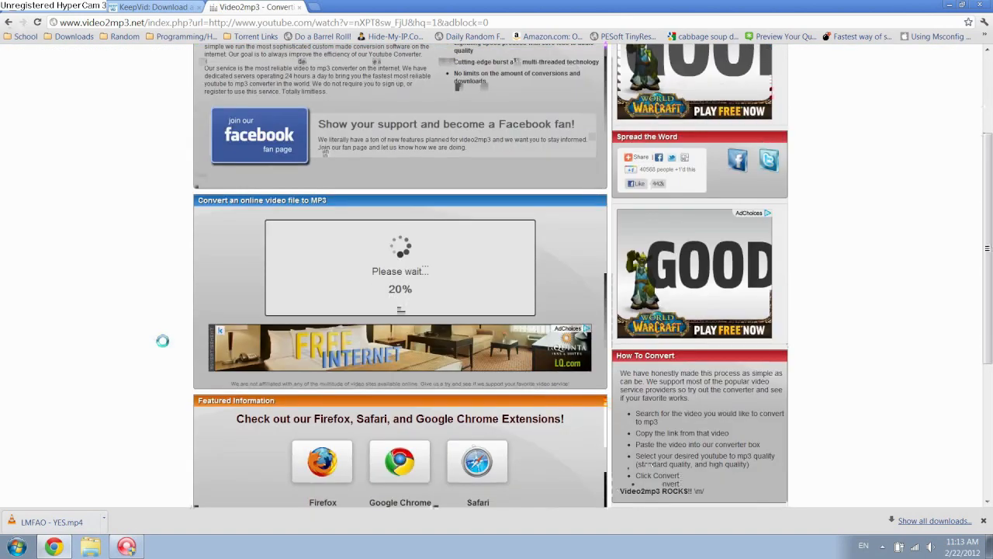
{"action": "scroll", "scroll_direction": "up", "scroll_amount": 3}
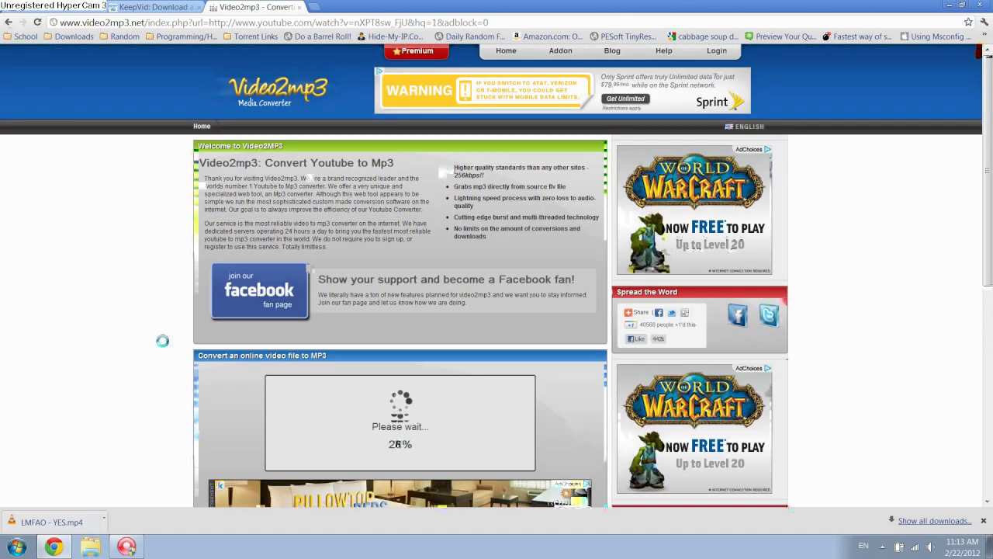
{"action": "left_click", "coordinate": [639, 312]}
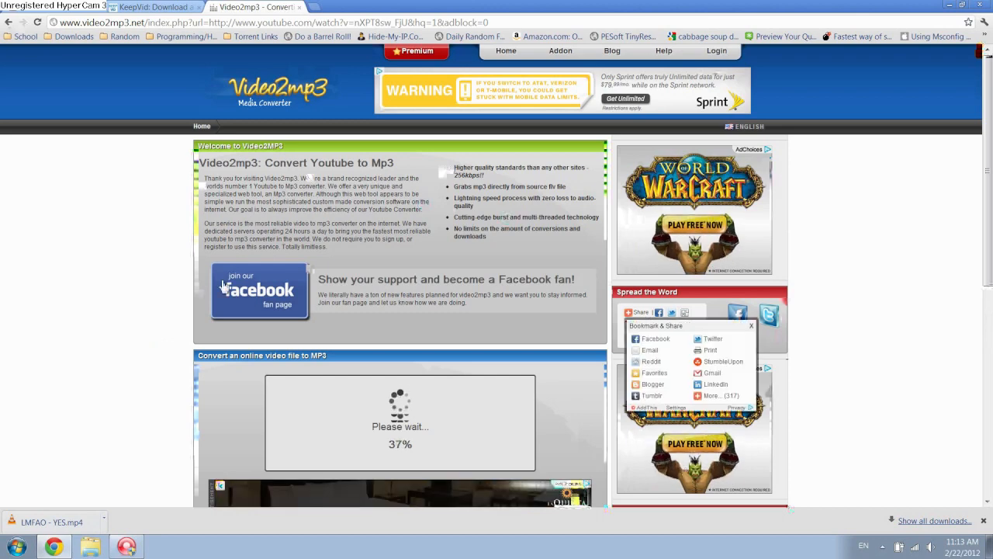
{"action": "scroll", "scroll_direction": "down", "scroll_amount": 3}
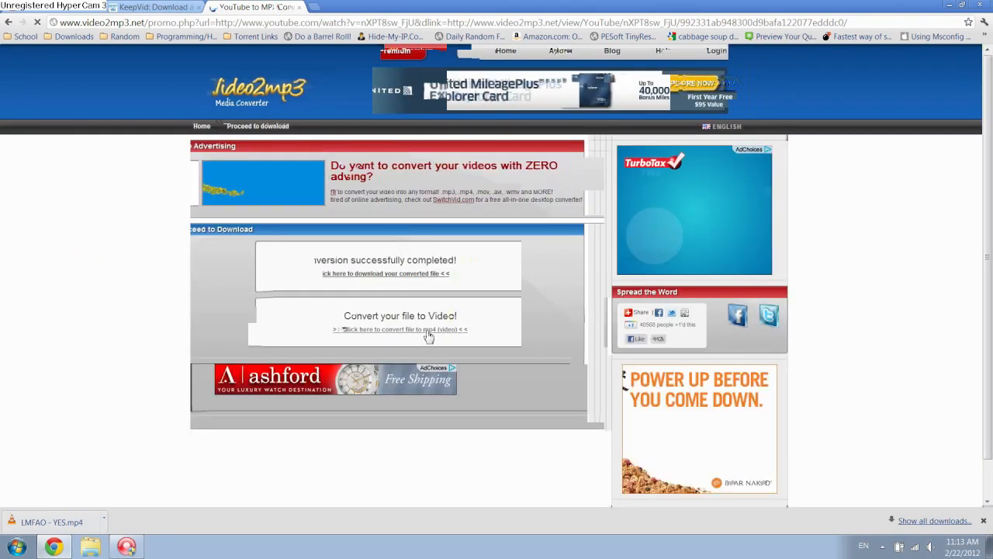
Follow the 'click here to download your converted file' link to the MP3 download page
{"action": "left_click", "coordinate": [399, 329]}
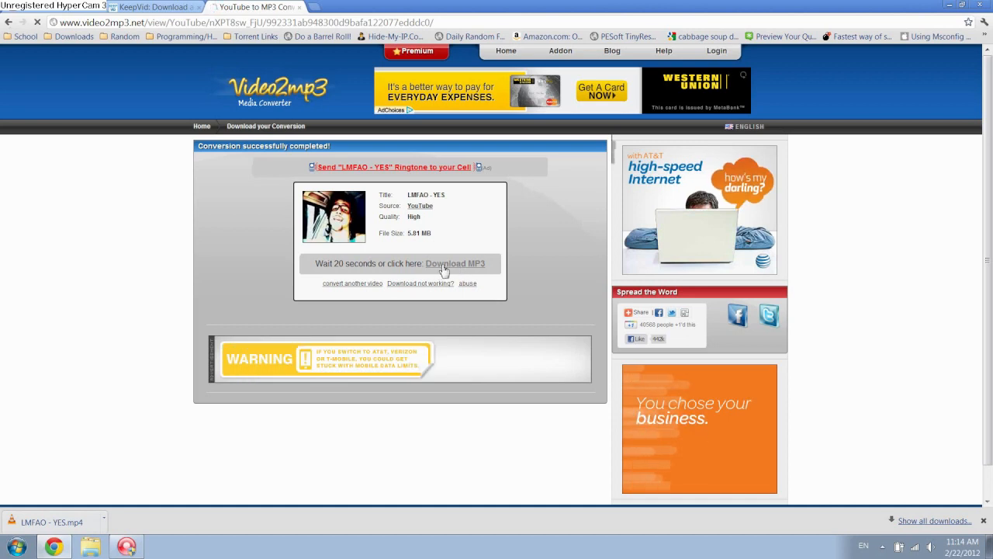
Download the LMFAO - YES MP3 in a new tab and go to 'convert another video'
{"action": "right_click", "coordinate": [455, 263]}
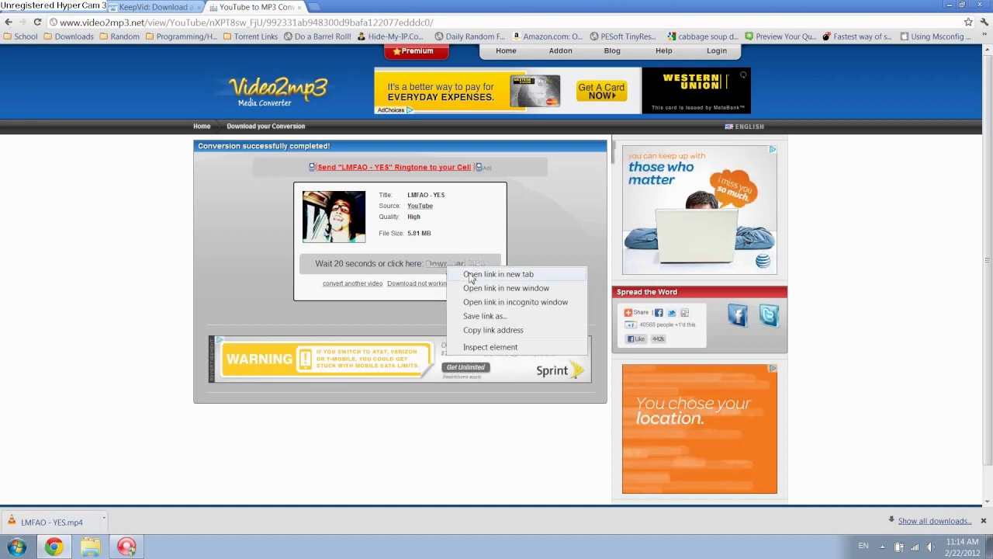
{"action": "left_click", "coordinate": [499, 273]}
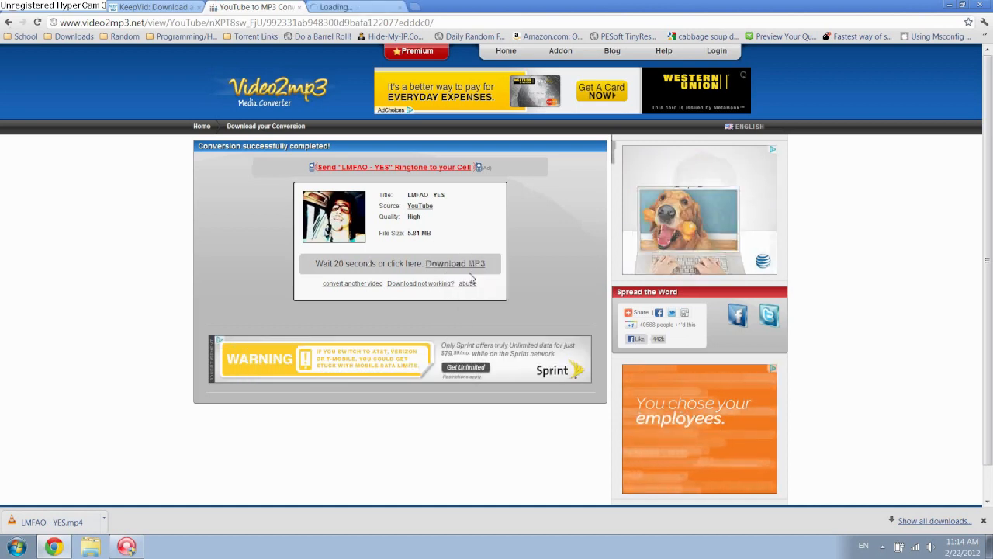
{"action": "left_click", "coordinate": [455, 263]}
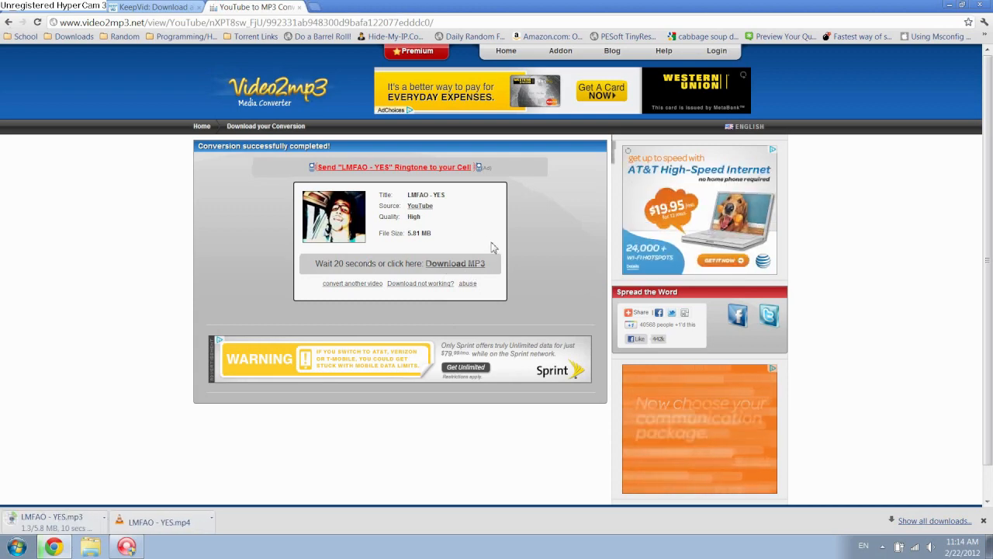
{"action": "mouse_move", "coordinate": [213, 351]}
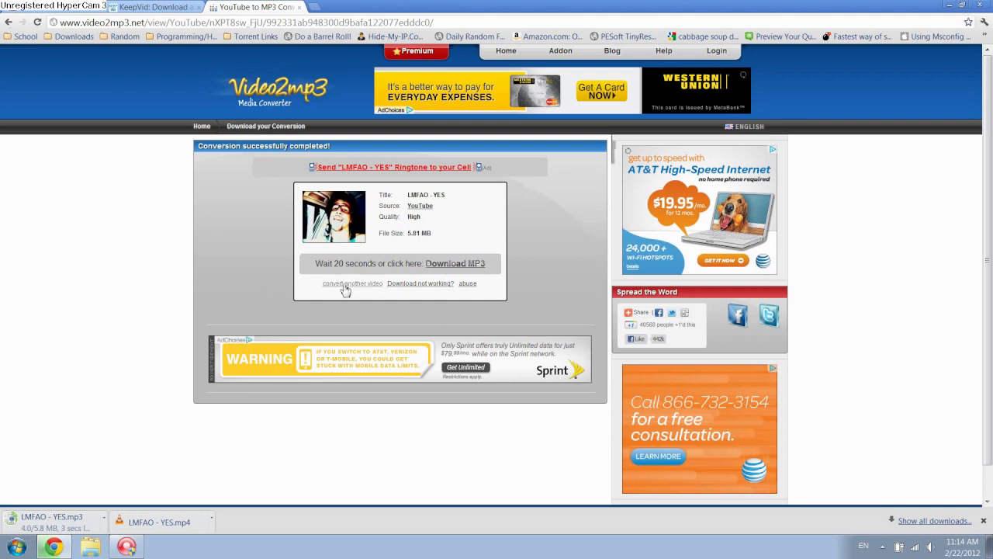
{"action": "left_click", "coordinate": [352, 283]}
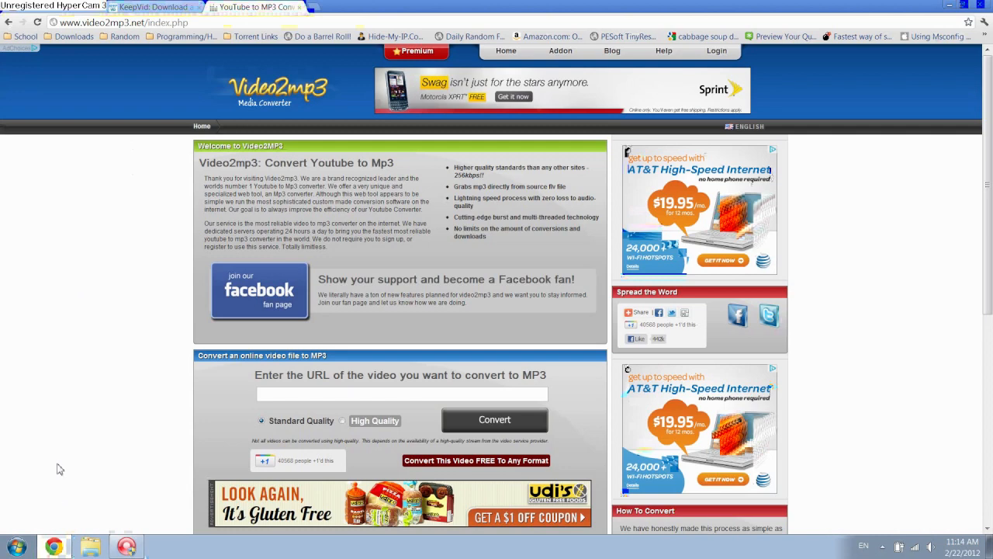
{"action": "mouse_move", "coordinate": [48, 413]}
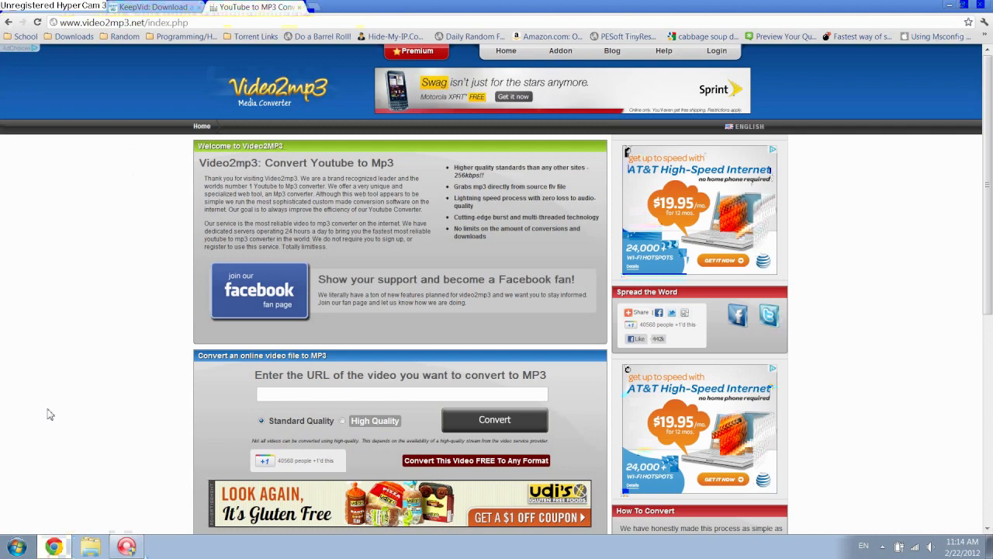
{"action": "mouse_move", "coordinate": [768, 99]}
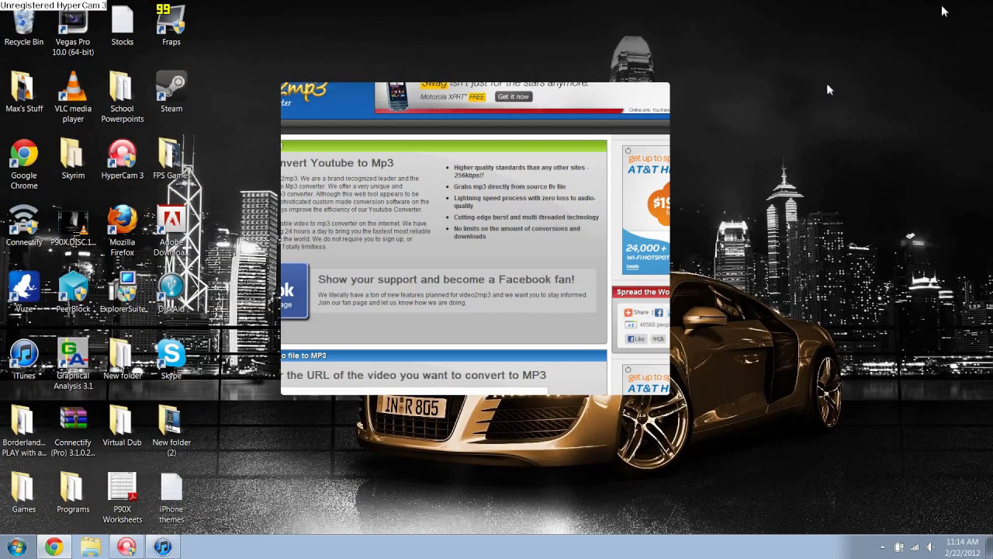
{"action": "mouse_move", "coordinate": [264, 363]}
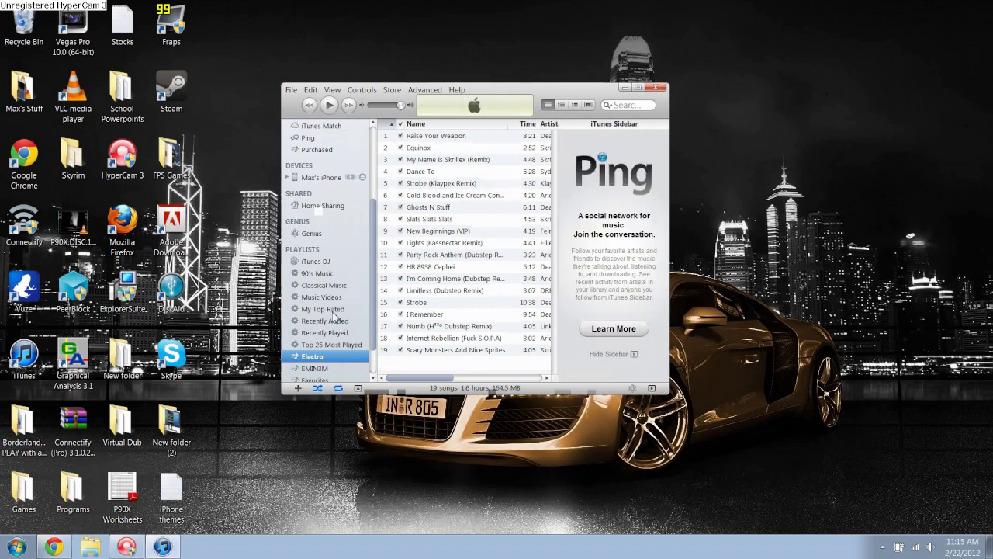
Open the Recently Added playlist in iTunes and select the LMFAO - YES track
{"action": "left_click", "coordinate": [326, 321]}
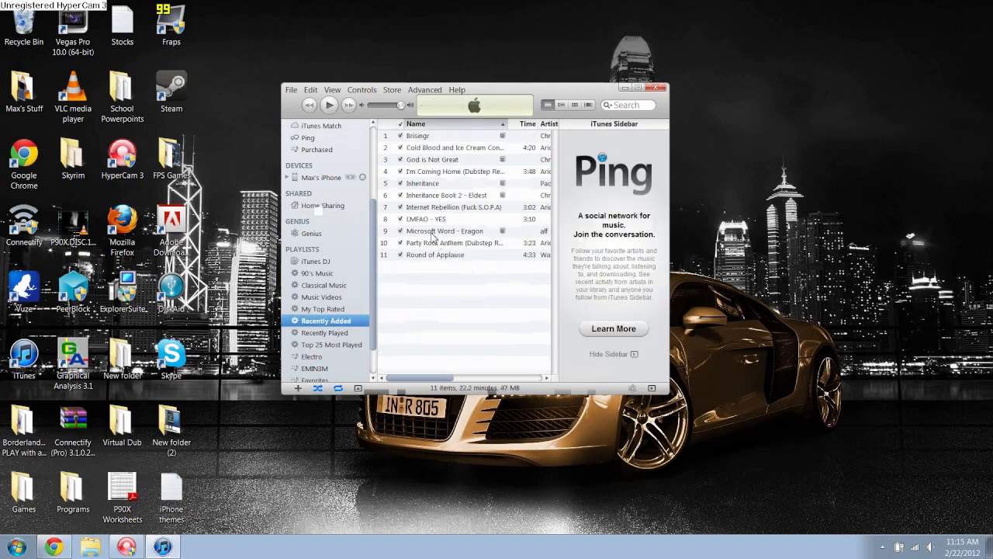
{"action": "left_click", "coordinate": [425, 219]}
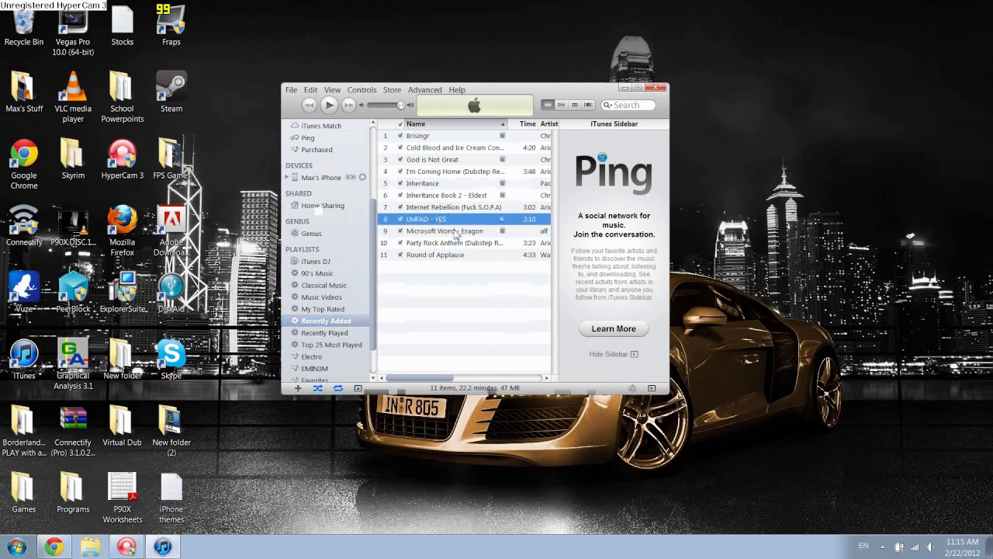